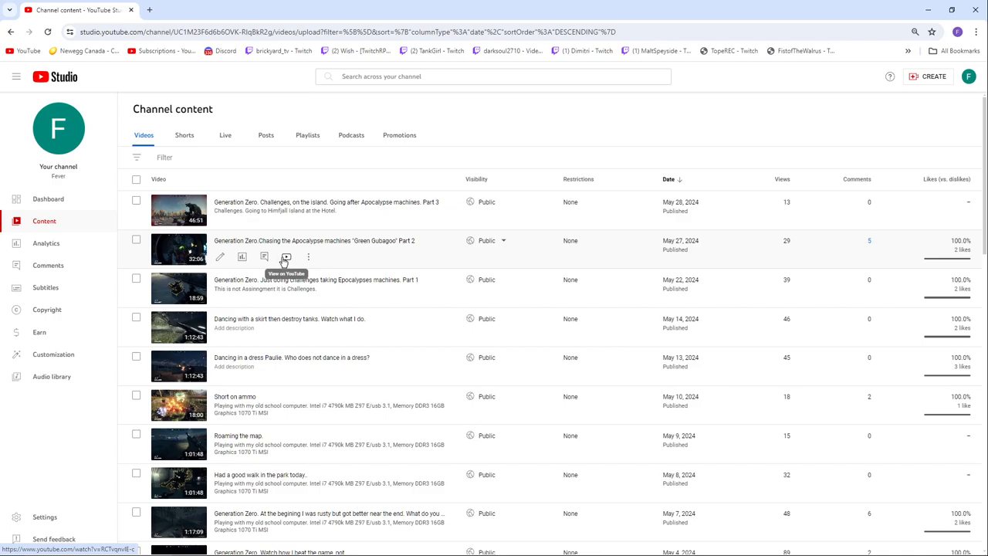
mouse_move(286, 257)
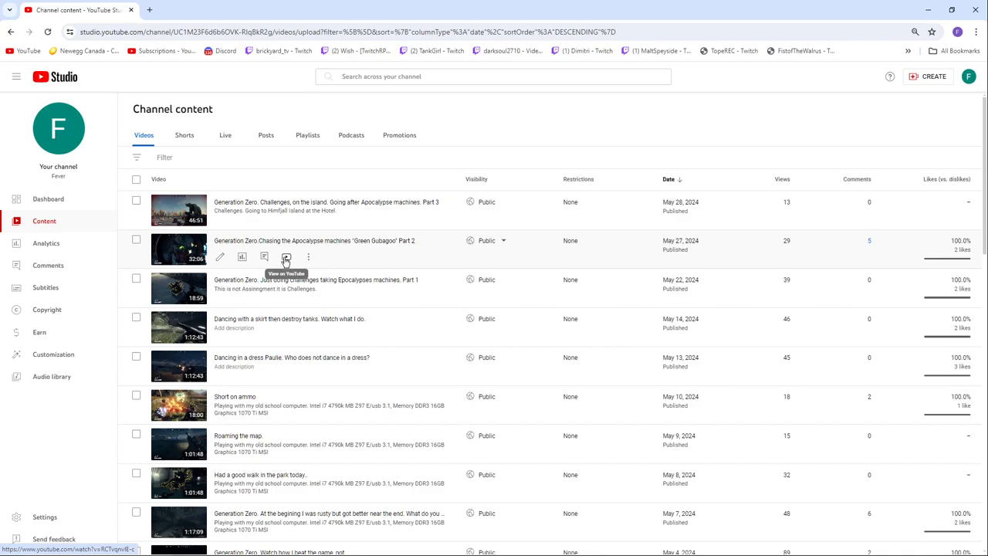
- Play the Part 3 video on YouTube, raise speaker volume from 60 to 100, and return to Studio content
left_click(285, 257)
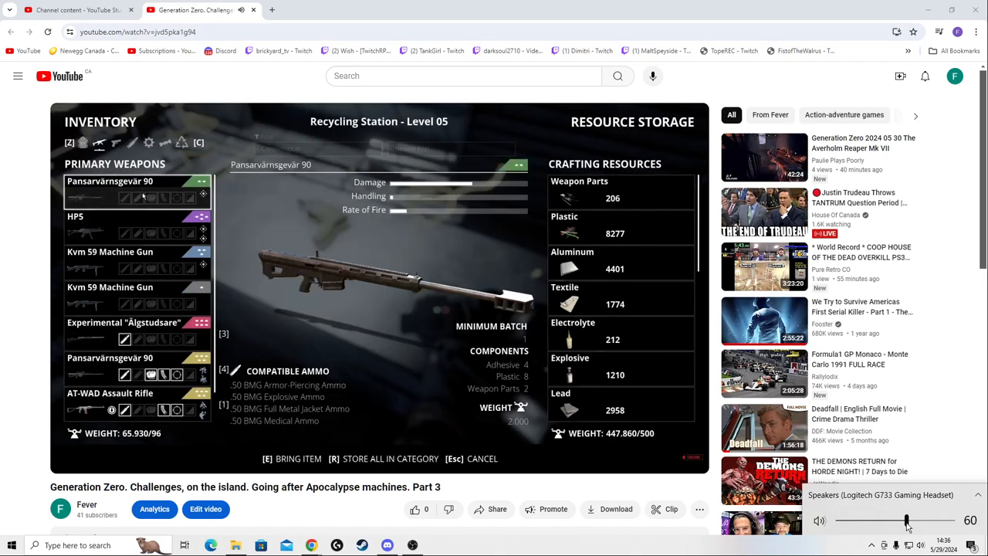
left_click_drag(907, 519, 953, 519)
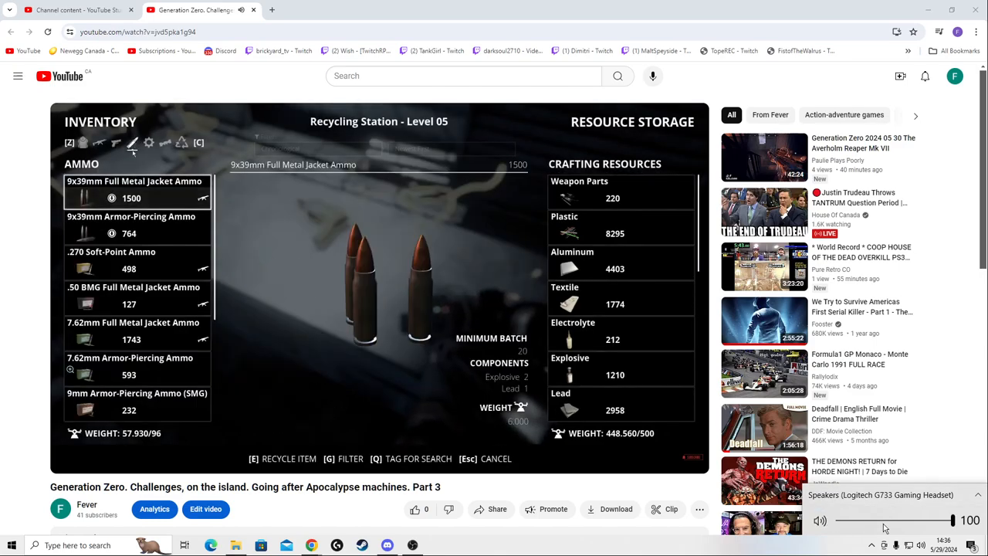
left_click(137, 400)
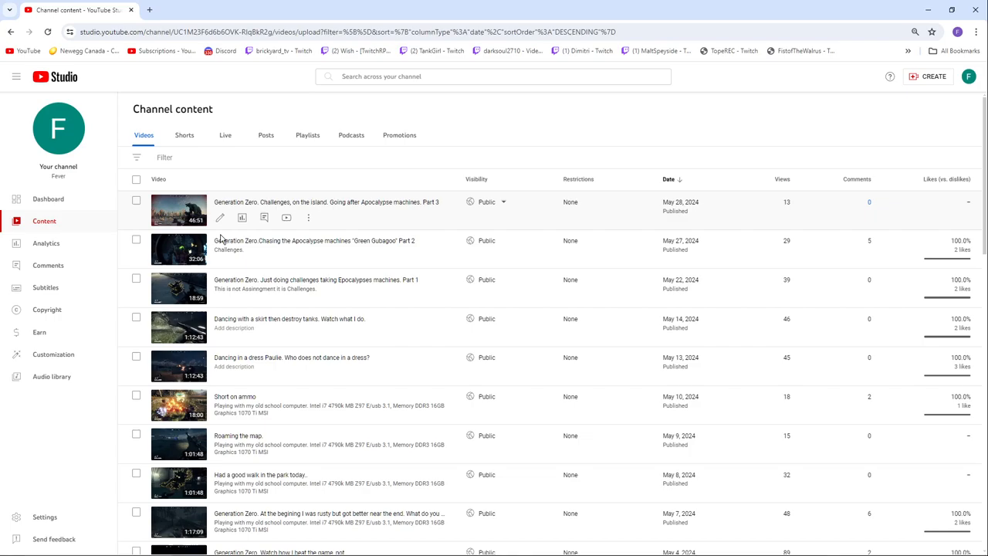
mouse_move(286, 256)
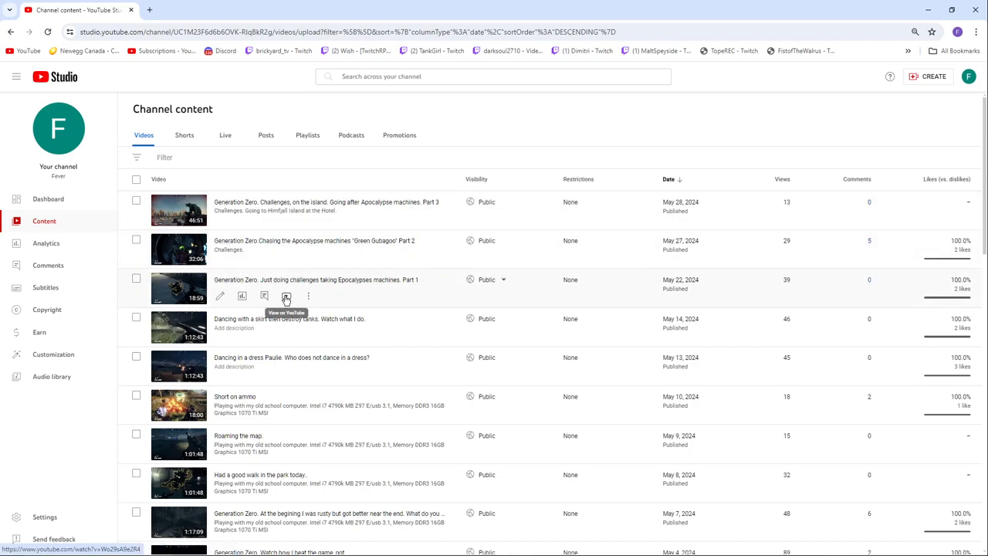
- Play the Part 1 video on YouTube and lower speaker volume from 100 to 60 to compare loudness
left_click(286, 297)
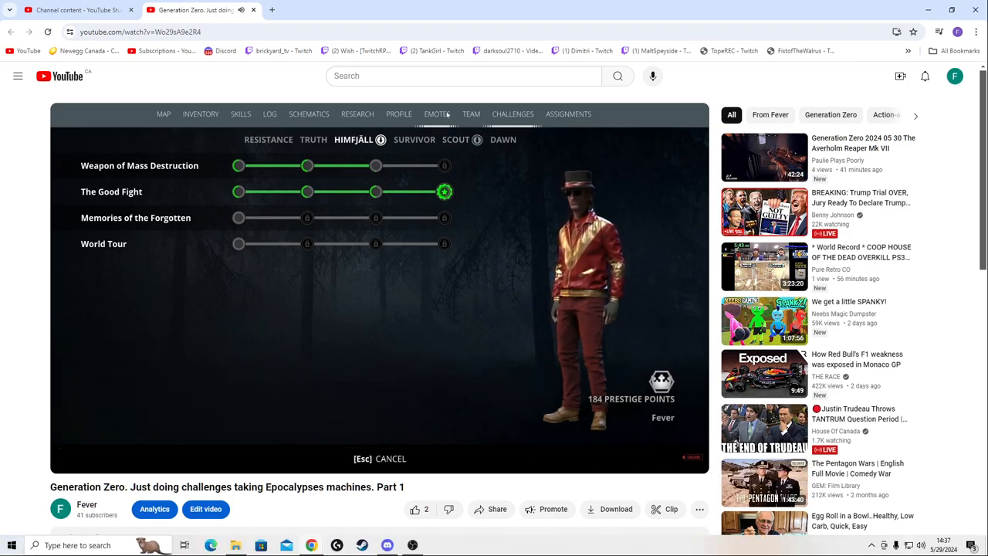
left_click(920, 545)
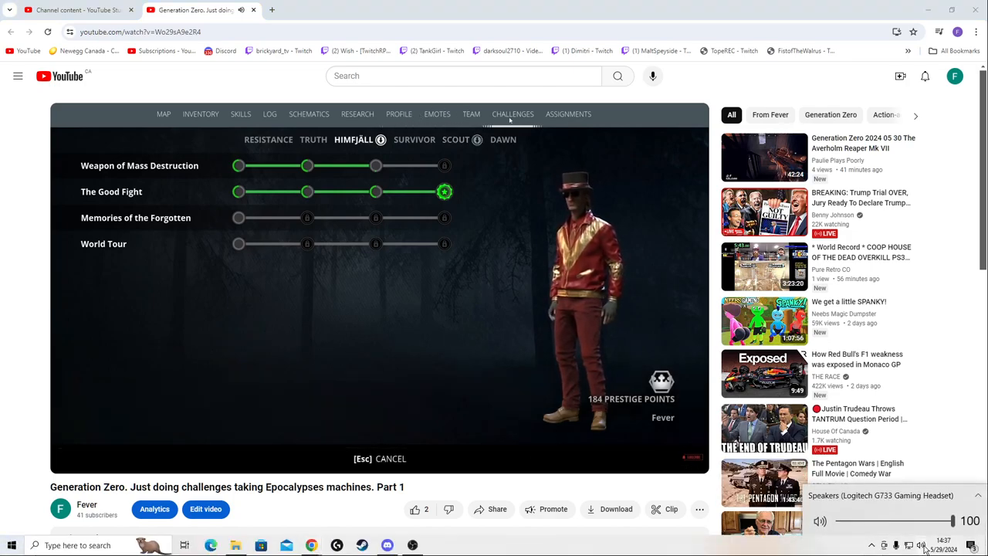
left_click_drag(956, 520, 911, 520)
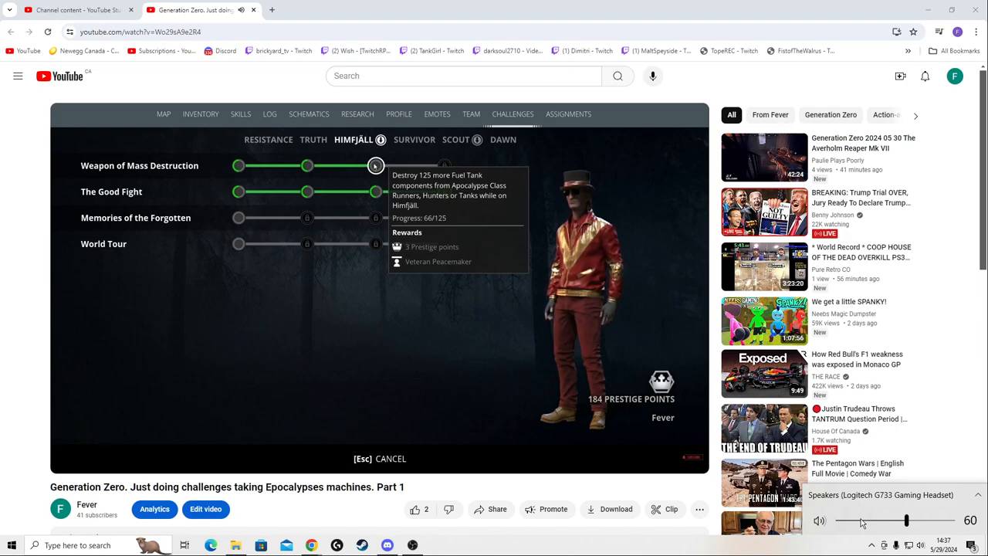
left_click_drag(906, 521, 938, 520)
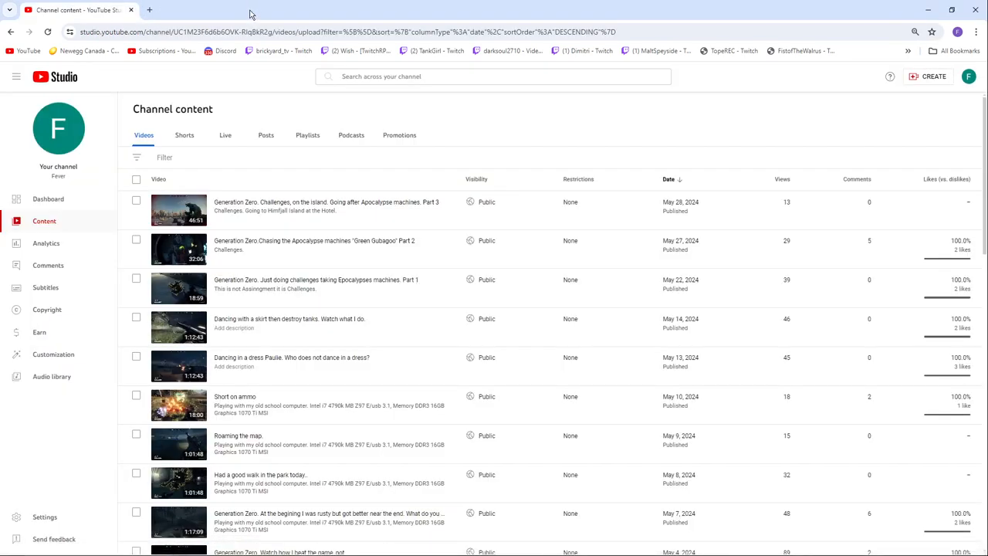
mouse_move(28, 51)
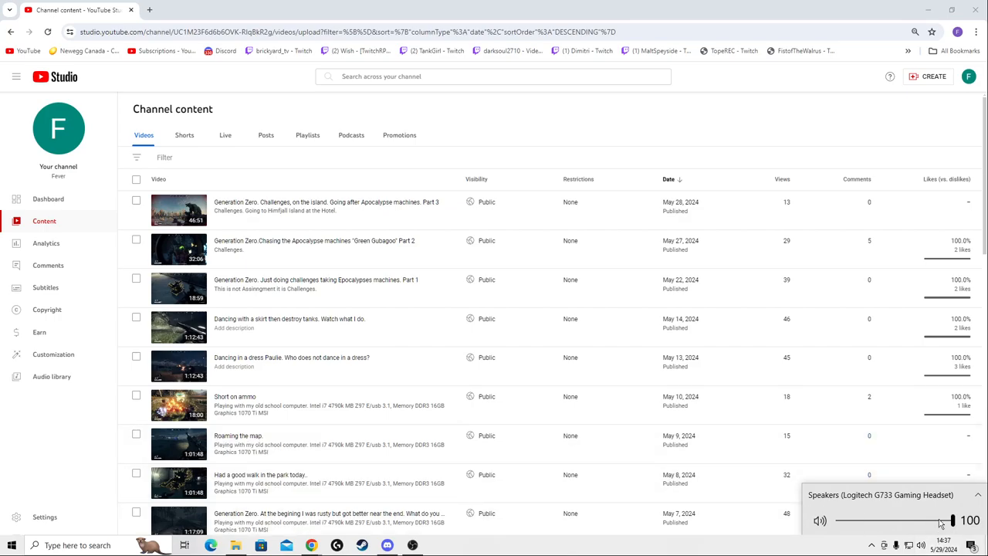
mouse_move(895, 523)
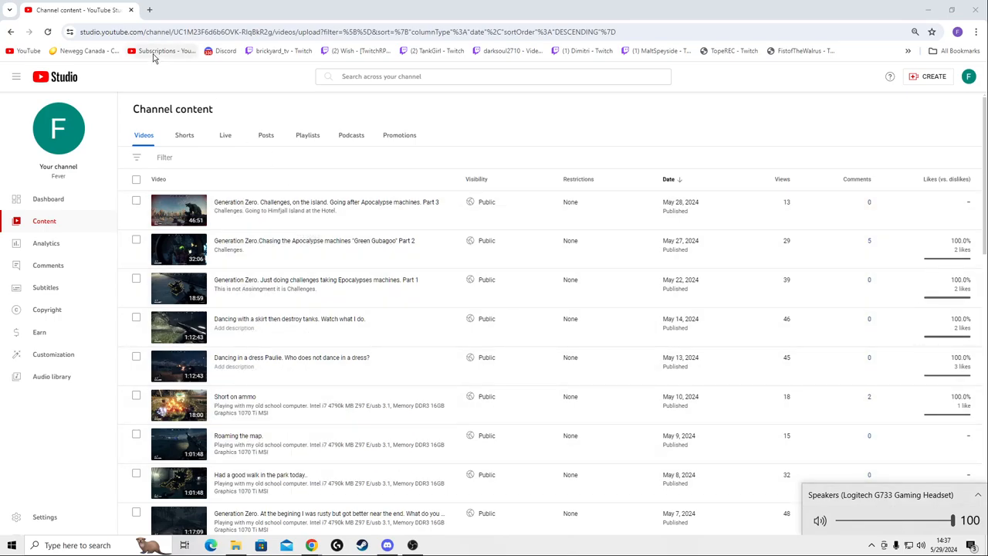
mouse_move(67, 94)
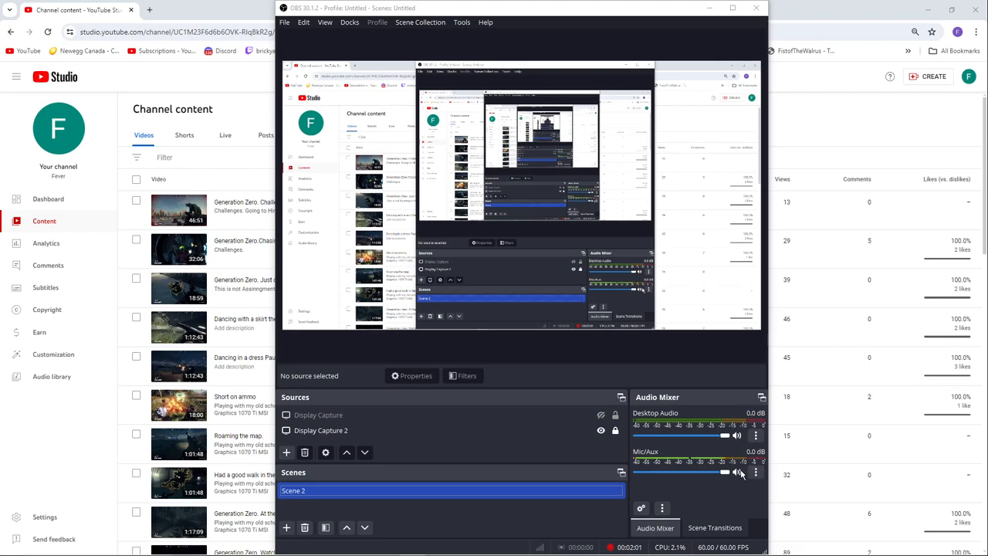
mouse_move(720, 484)
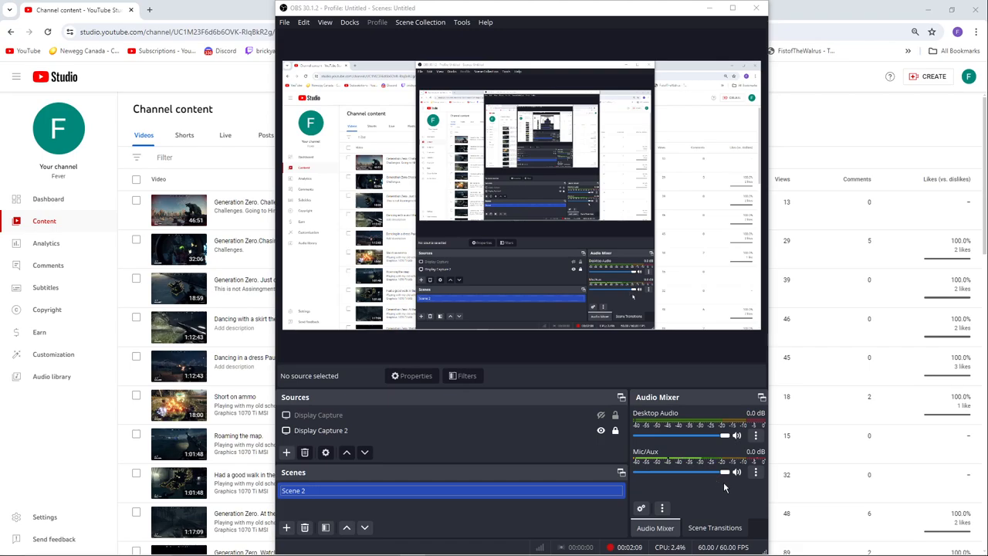
mouse_move(678, 400)
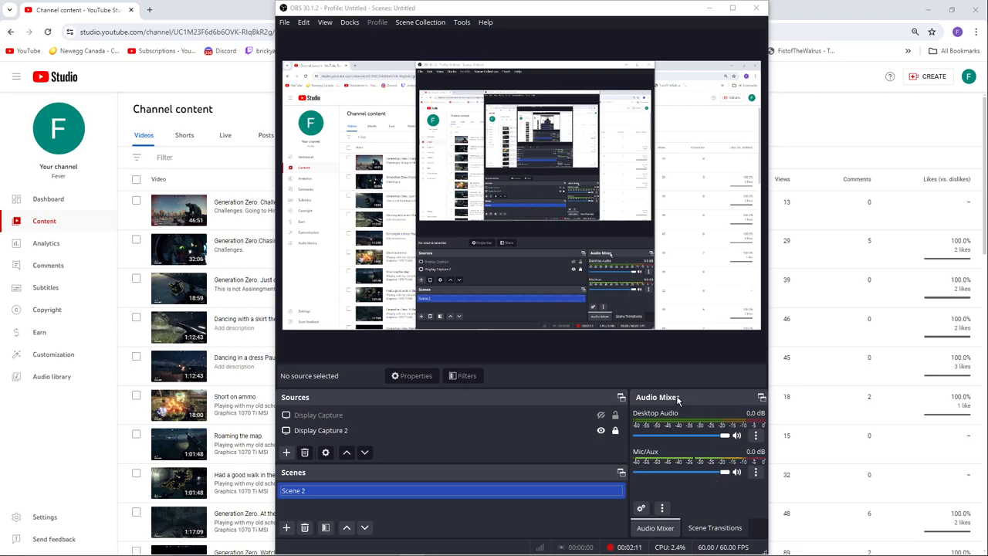
- Show OBS Studio's Scene Transitions settings (Fade, 300 ms) in place of the Audio Mixer
left_click(714, 527)
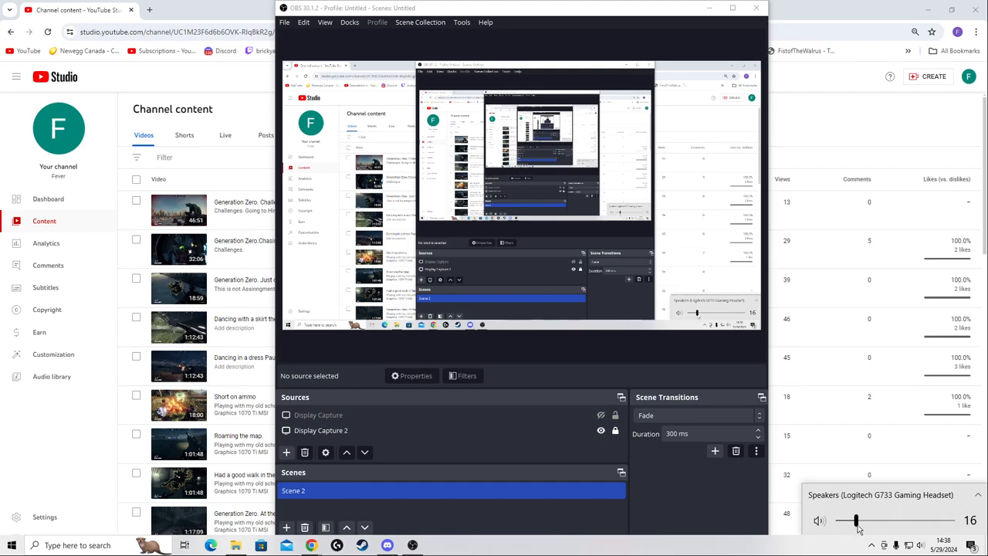
- Float the Audio Mixer over OBS and confirm speaker volume at 100 while watching Desktop Audio and Mic/Aux
left_click_drag(854, 520, 926, 520)
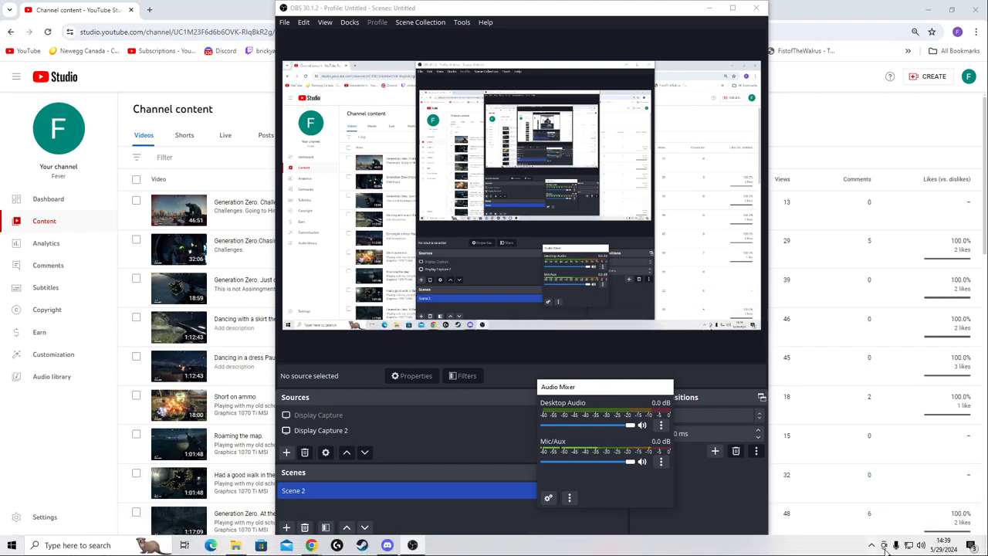
left_click(918, 545)
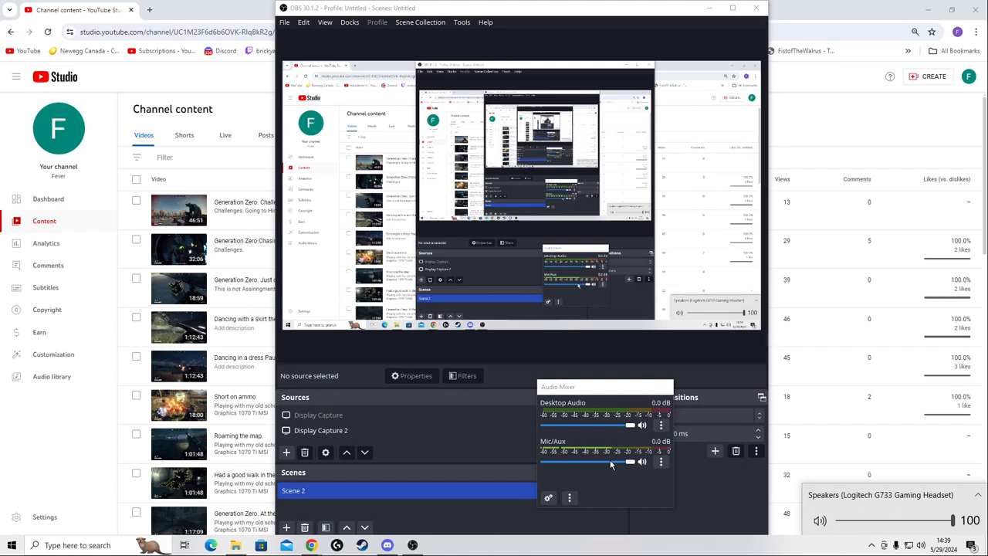
mouse_move(671, 494)
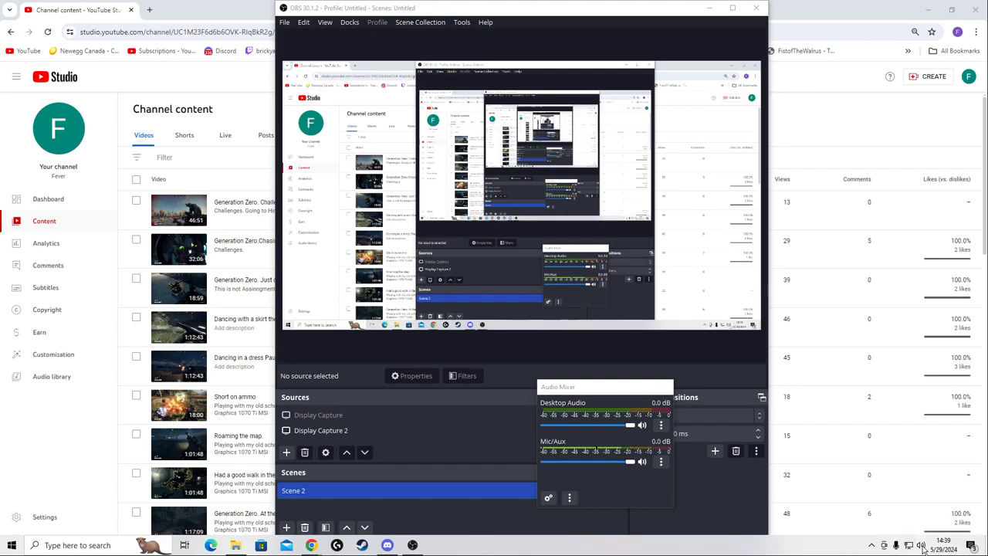
left_click(920, 545)
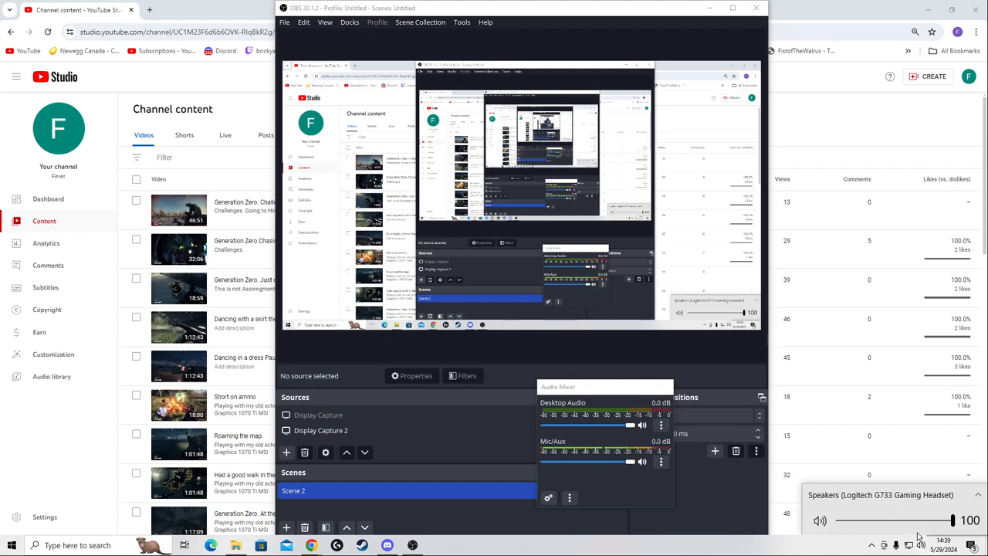
- Lower speaker volume from 100 to 61 while the floating mixer shows Desktop Audio and Mic/Aux at 0.0 dB
left_click_drag(968, 520, 897, 520)
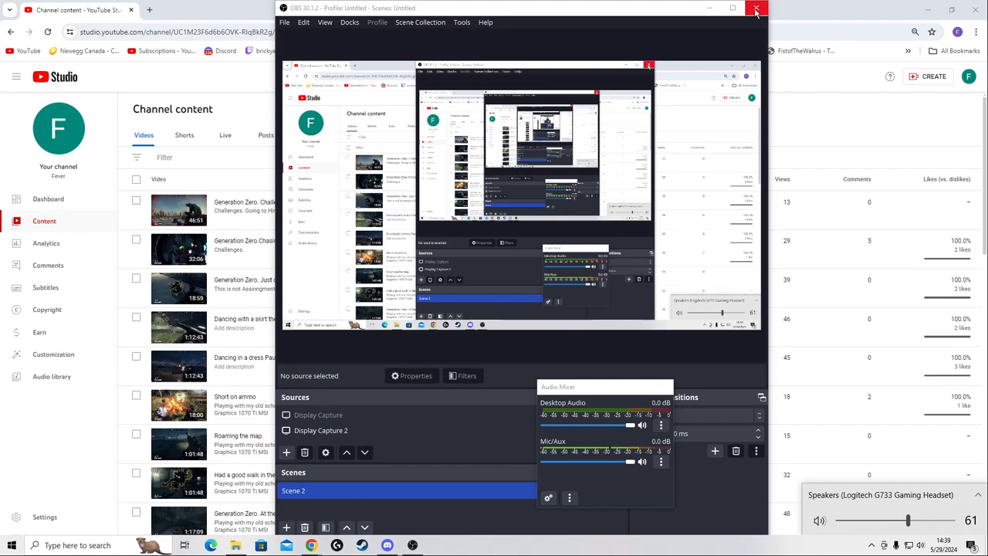
mouse_move(755, 8)
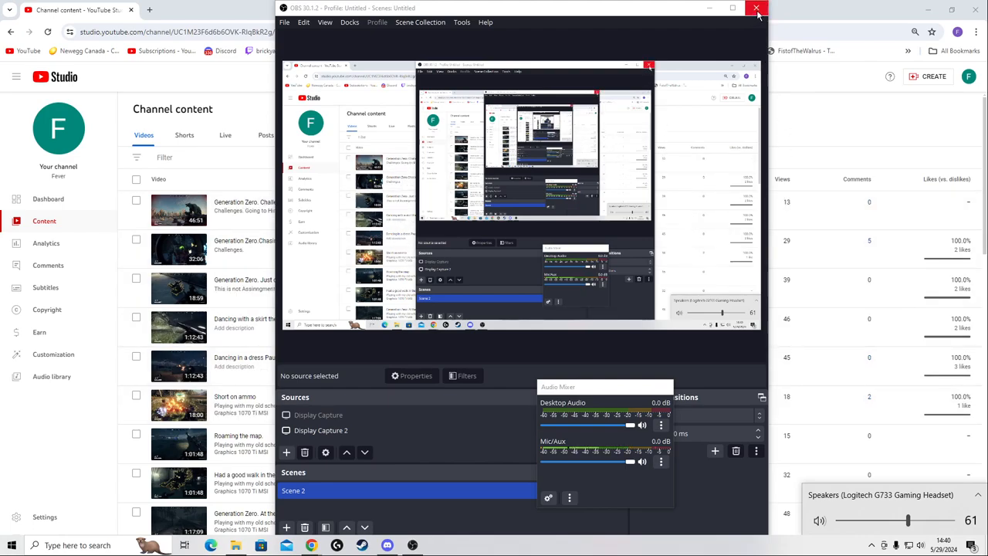
mouse_move(756, 8)
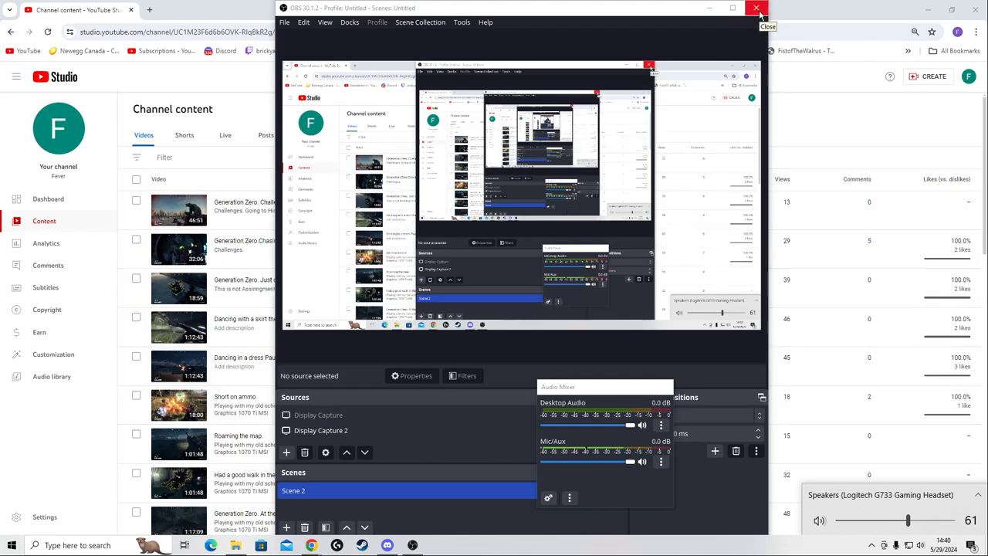